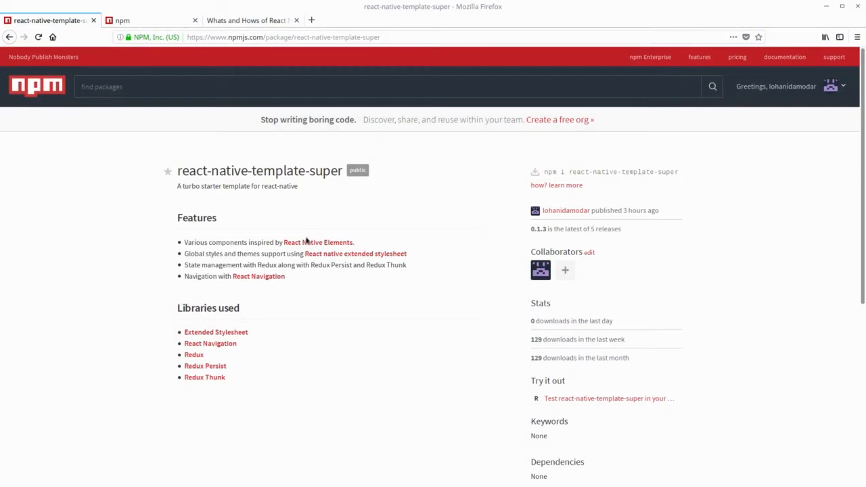
{"action": "mouse_move", "coordinate": [333, 173]}
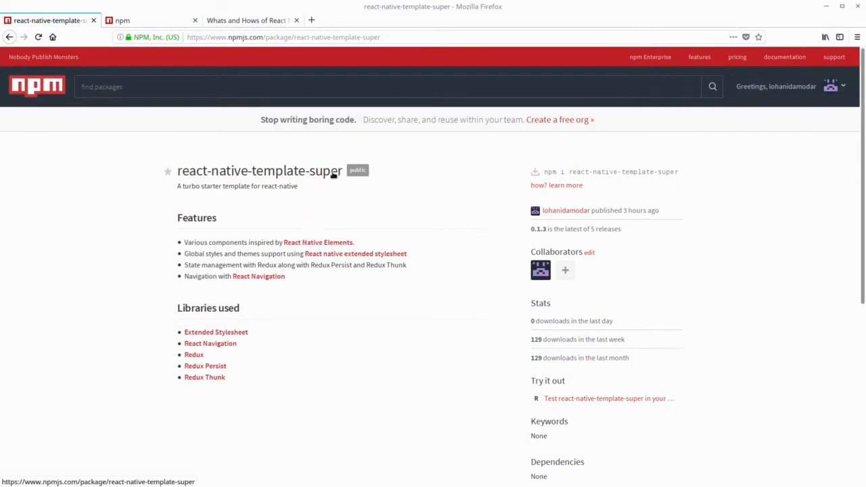
{"action": "mouse_move", "coordinate": [360, 213]}
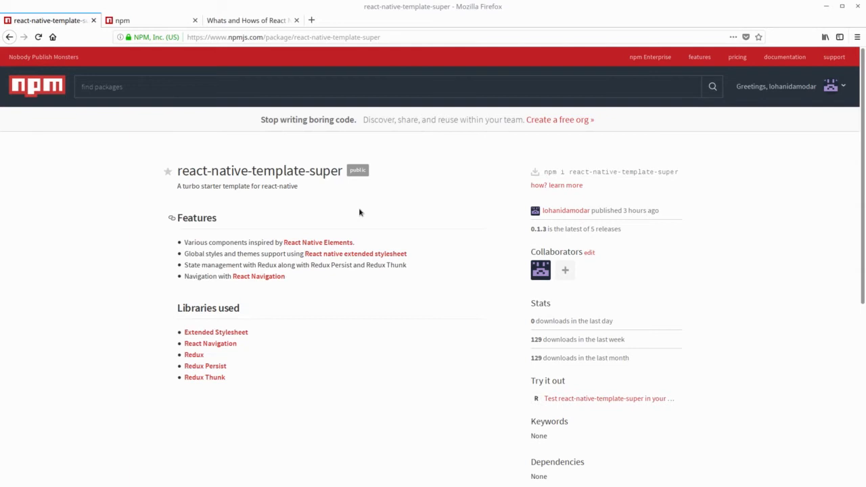
{"action": "mouse_move", "coordinate": [341, 177]}
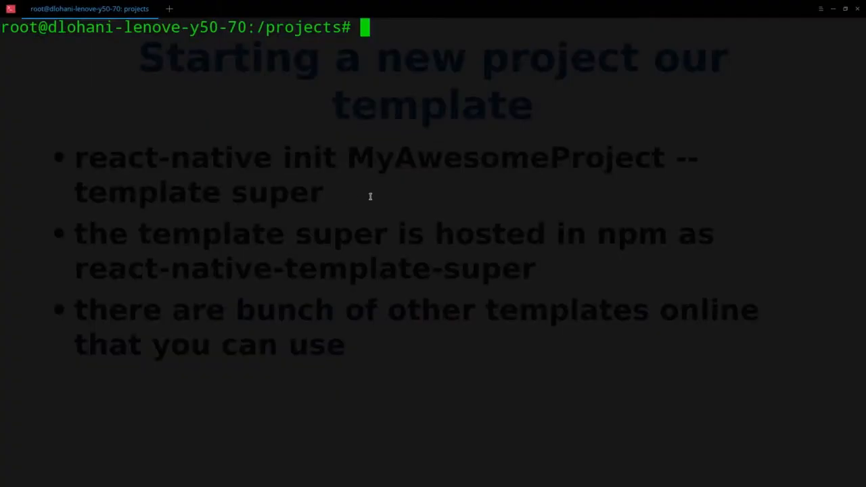
Run react-native init MyAwesomeProject --template super to generate the project.
{"action": "type", "text": "react"}
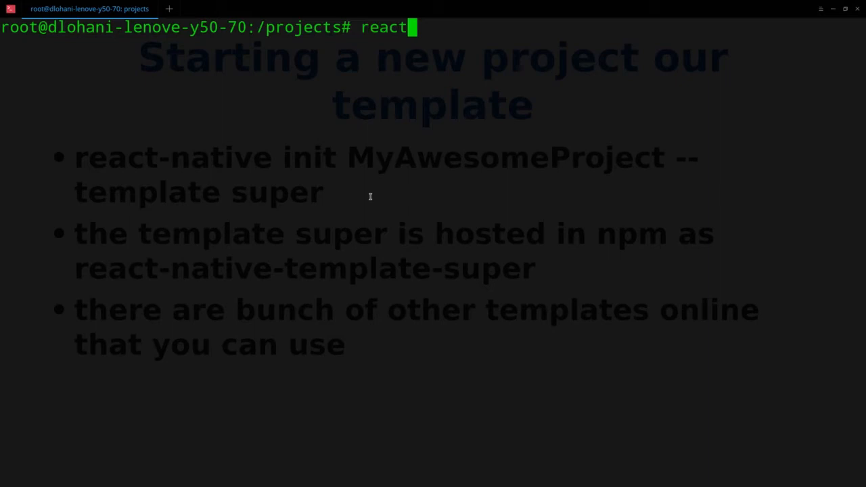
{"action": "type", "text": "-native init MyA"}
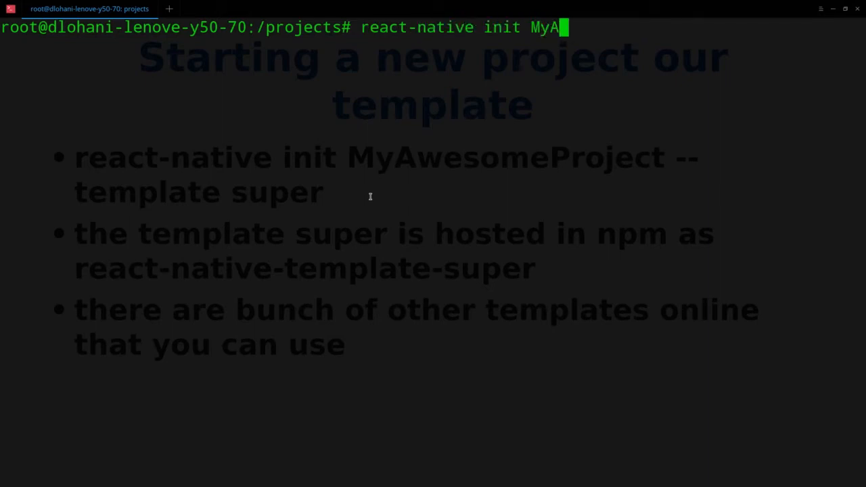
{"action": "type", "text": "wesomeProje"}
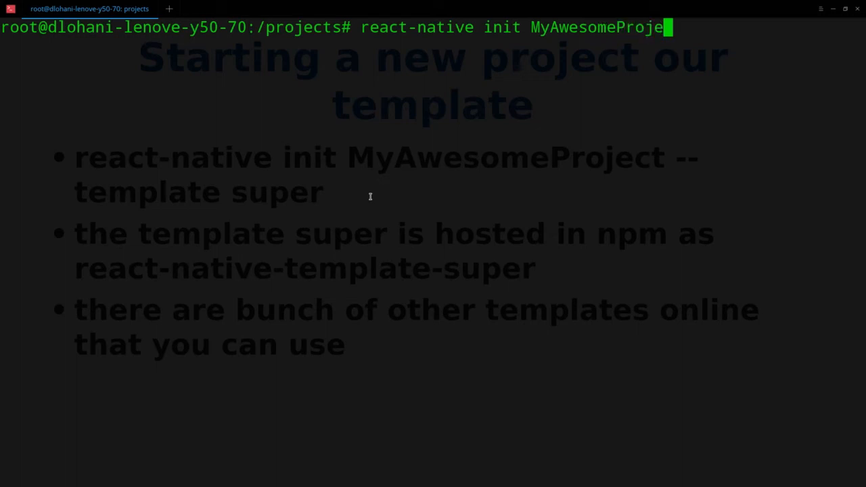
{"action": "type", "text": "--"}
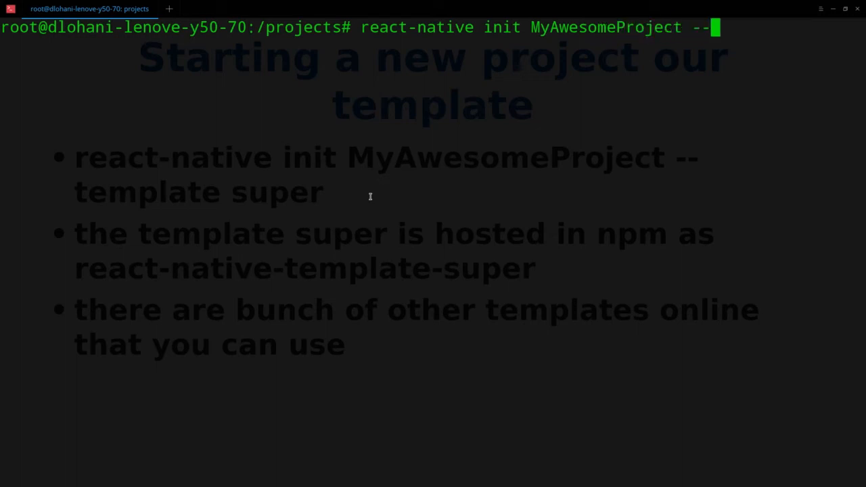
{"action": "type", "text": "template"}
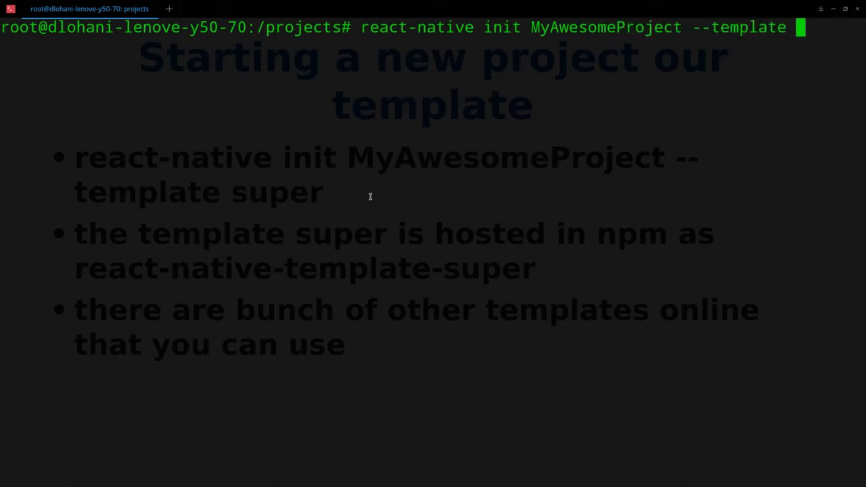
{"action": "key", "text": "Return"}
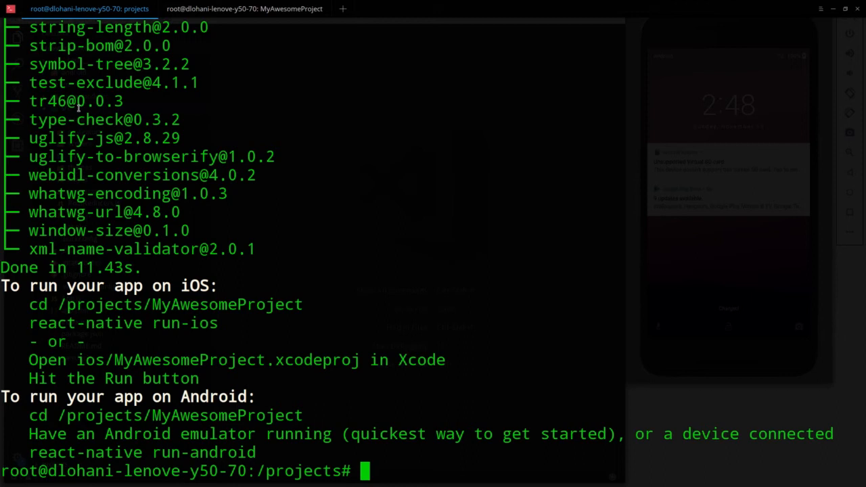
Change into the MyAwesomeProject folder.
{"action": "type", "text": "cd"}
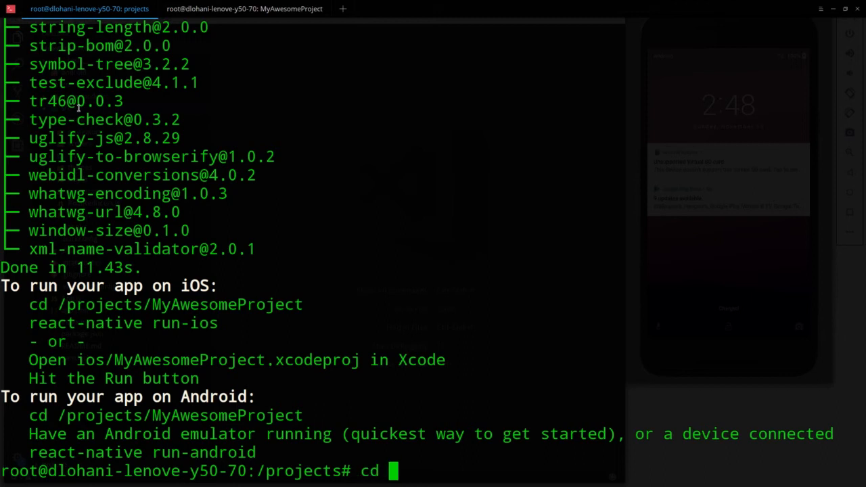
{"action": "type", "text": "MyAwe"}
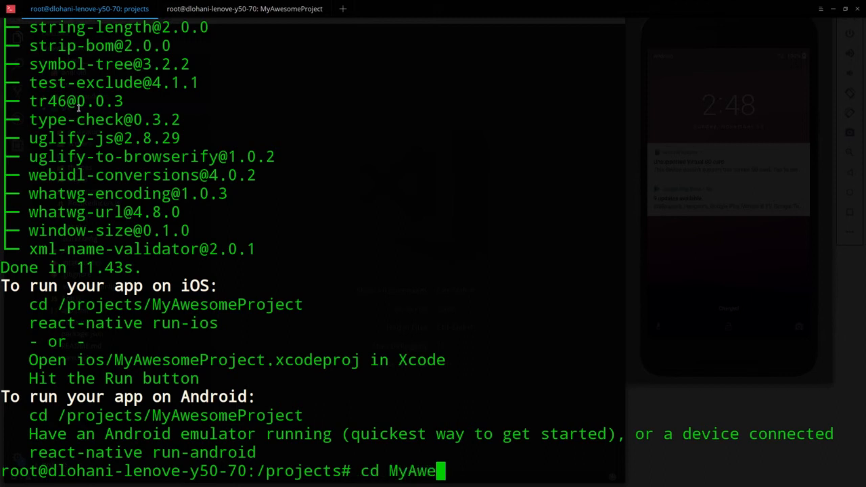
{"action": "key", "text": "Return"}
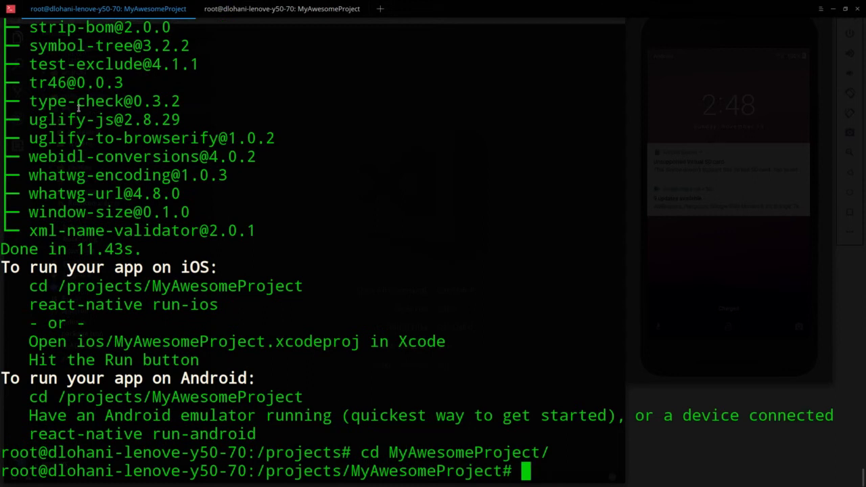
Run react-native run-android to build and launch the app on the emulator.
{"action": "type", "text": "rea"}
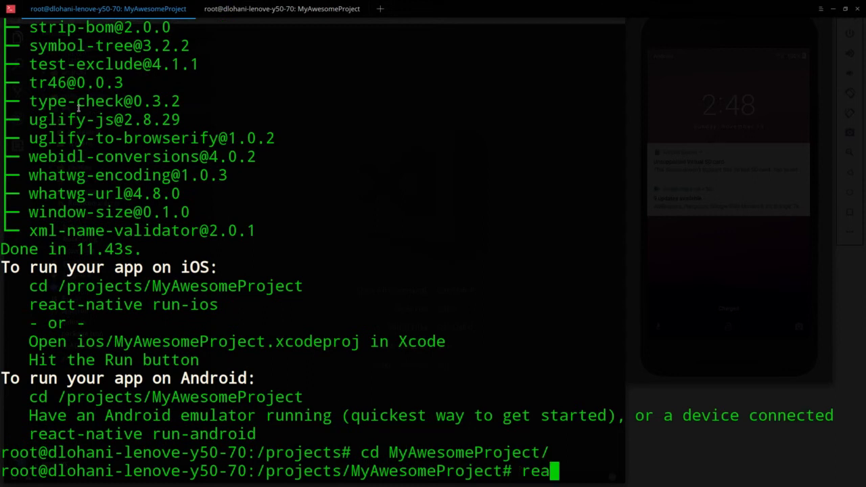
{"action": "type", "text": "ct-native run-a"}
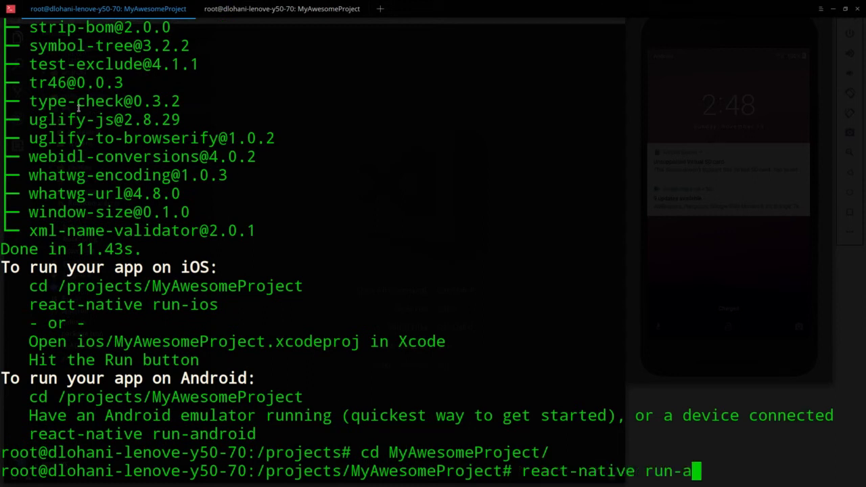
{"action": "key", "text": "Return"}
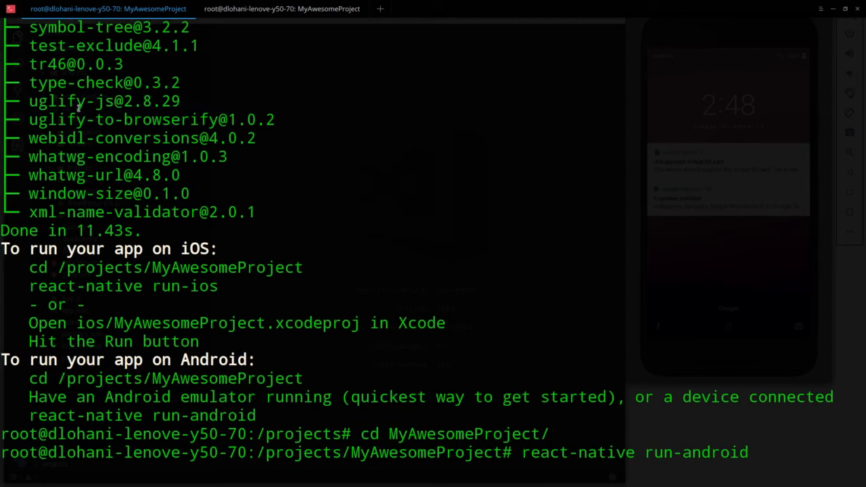
{"action": "key", "text": "Return"}
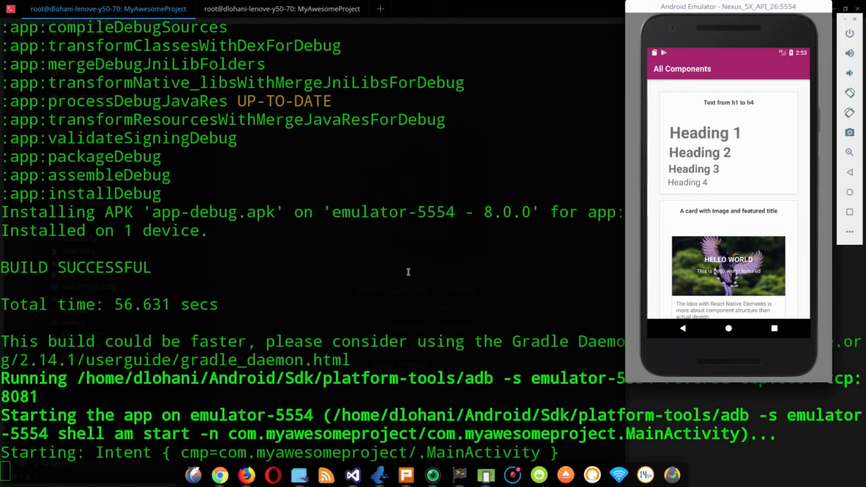
{"action": "mouse_move", "coordinate": [684, 198]}
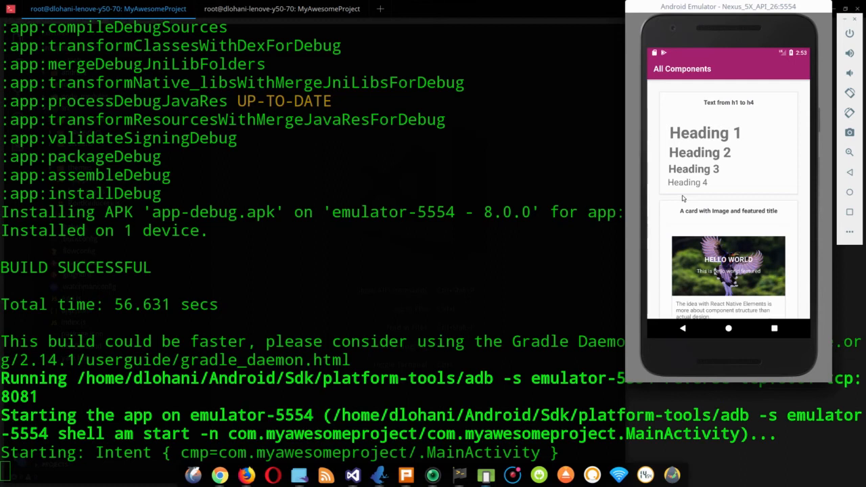
{"action": "mouse_move", "coordinate": [723, 192]}
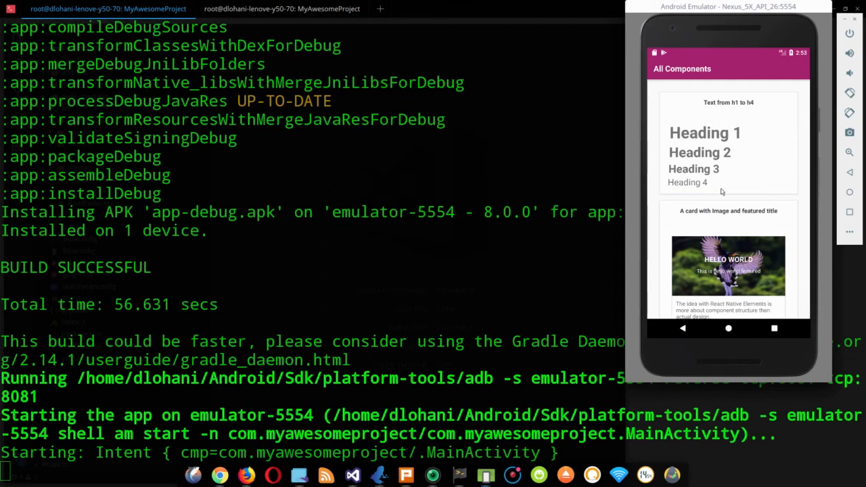
{"action": "mouse_move", "coordinate": [738, 266]}
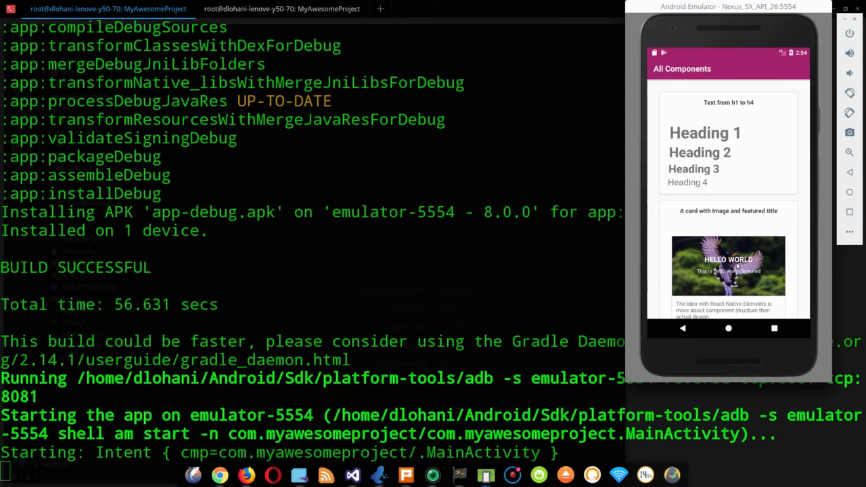
{"action": "mouse_move", "coordinate": [715, 147]}
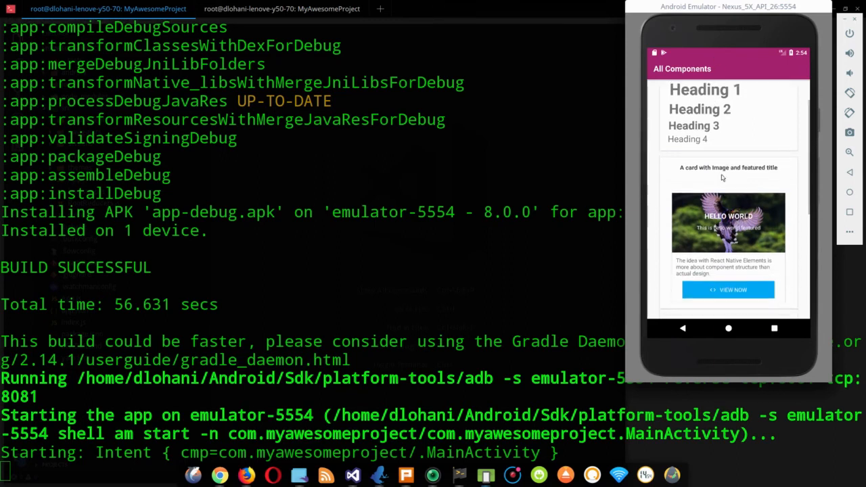
Scroll the All Components screen past Heading 1–4 and the image card to the Buttons section.
{"action": "scroll", "scroll_direction": "down", "scroll_amount": 3}
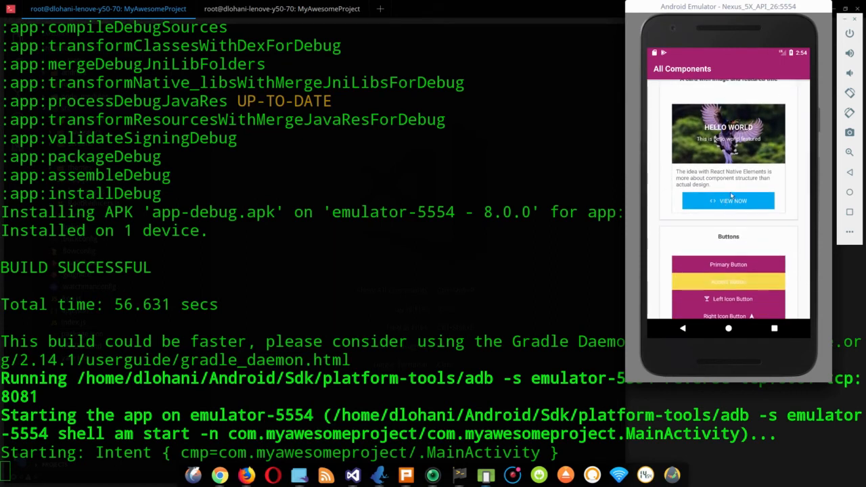
{"action": "scroll", "scroll_direction": "down", "scroll_amount": 3}
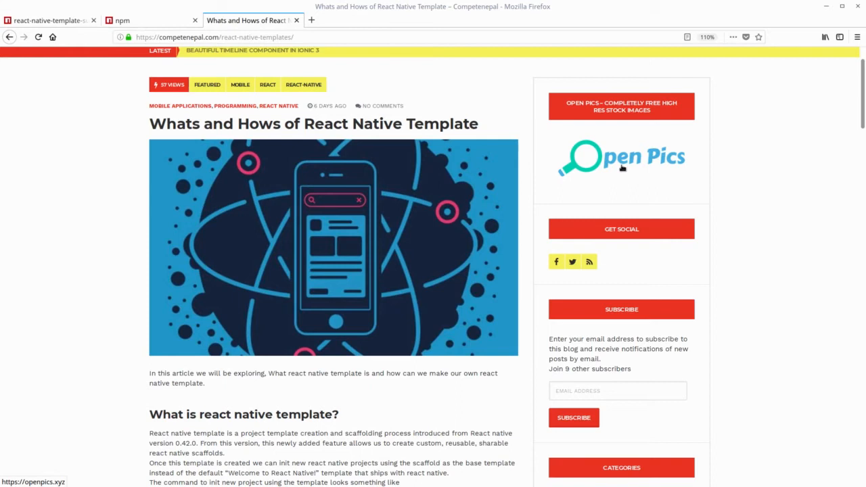
Scroll the 'Whats and Hows of React Native Template' article to its final template command example.
{"action": "scroll", "scroll_direction": "down", "scroll_amount": 3}
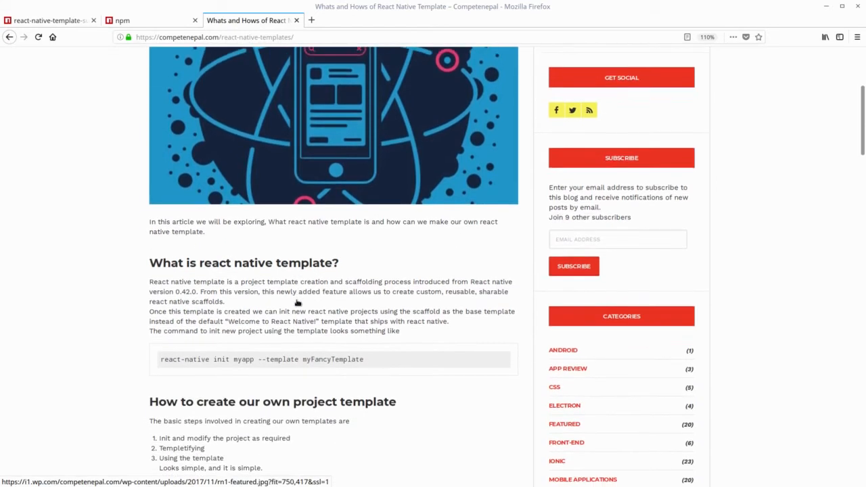
{"action": "scroll", "scroll_direction": "down", "scroll_amount": 3}
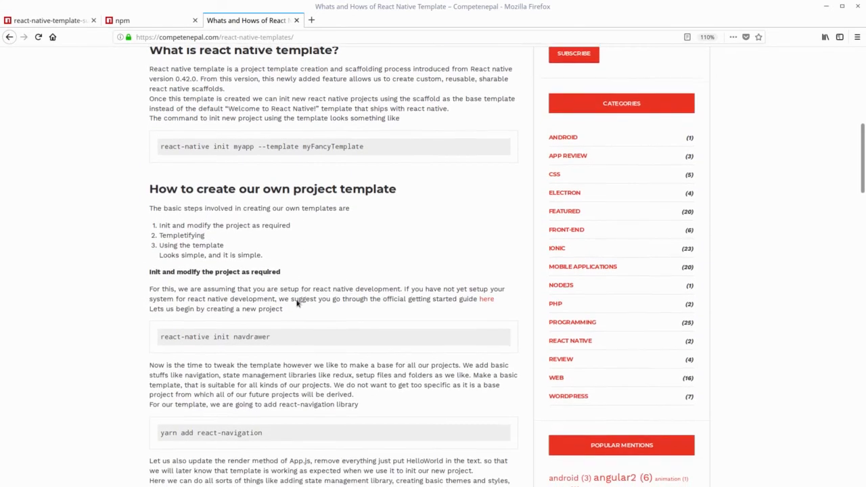
{"action": "scroll", "scroll_direction": "down", "scroll_amount": 3}
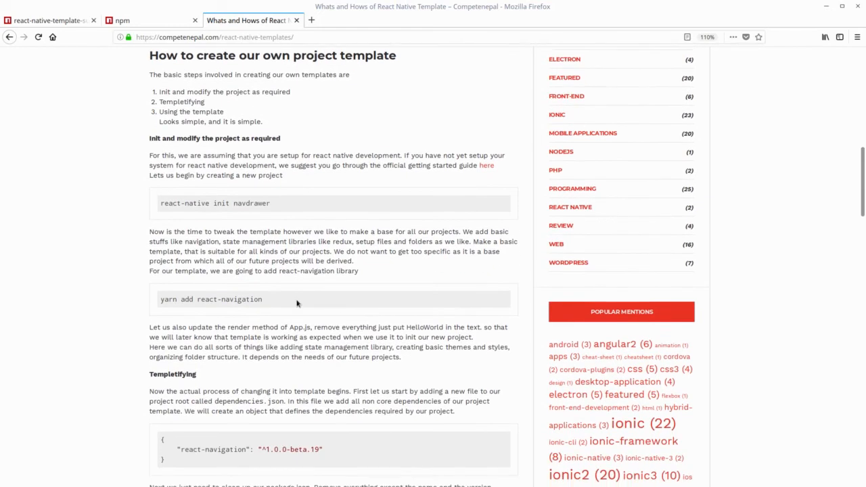
{"action": "scroll", "scroll_direction": "down", "scroll_amount": 3}
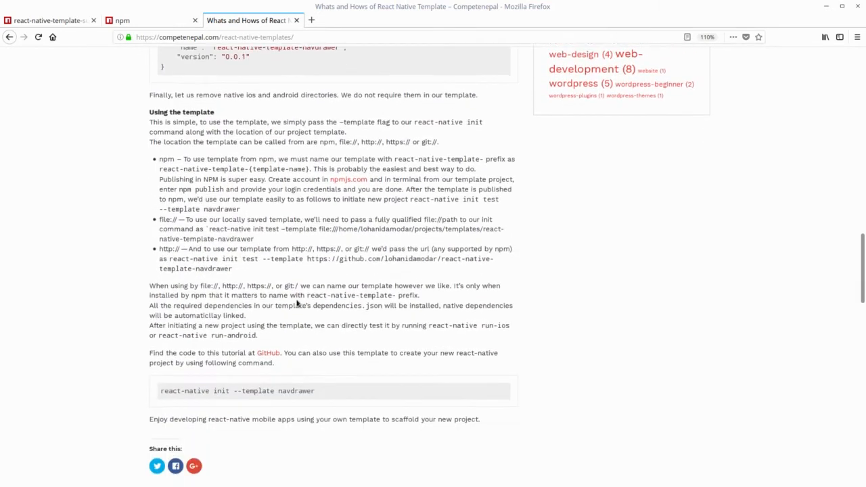
{"action": "scroll", "scroll_direction": "down", "scroll_amount": 3}
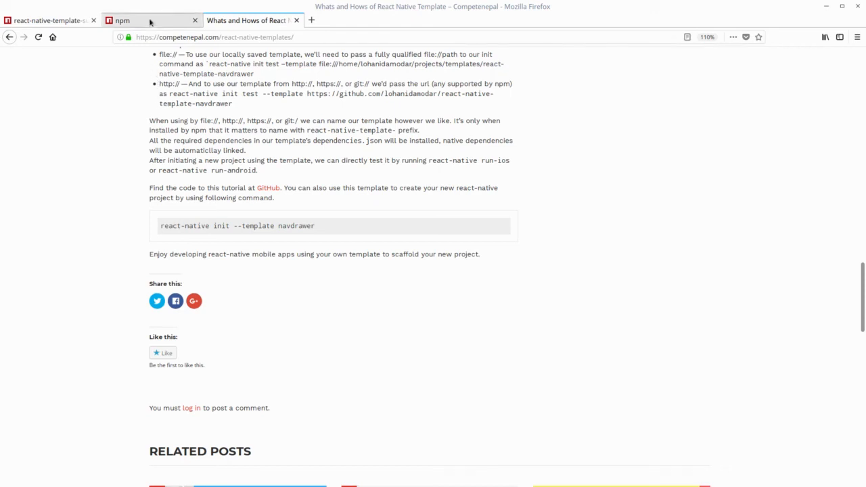
Search npm for react-native-template, listing 107 packages.
{"action": "left_click", "coordinate": [121, 20]}
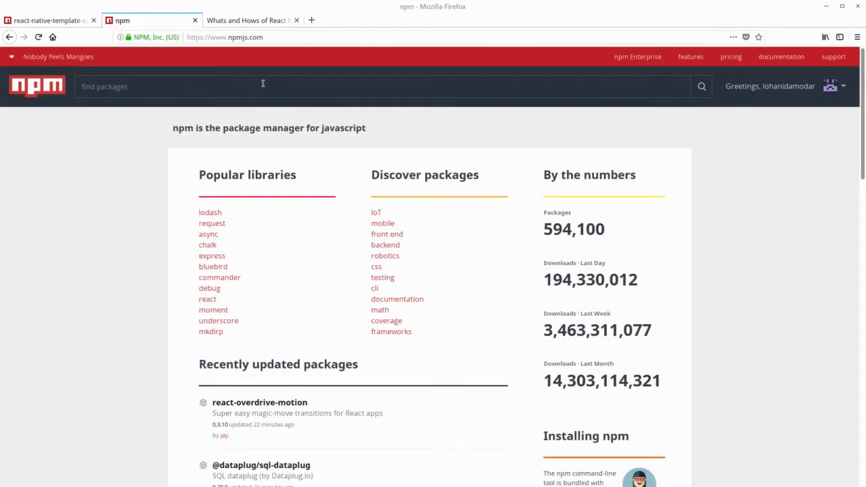
{"action": "type", "text": "react-native-template"}
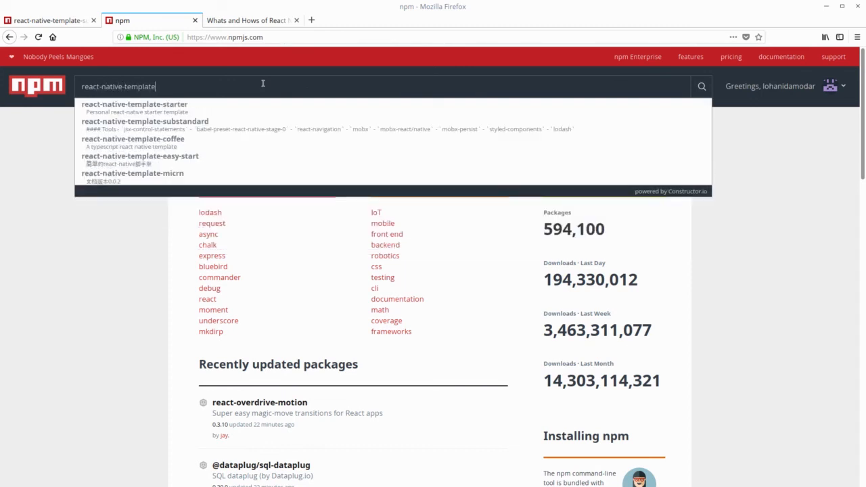
{"action": "key", "text": "Return"}
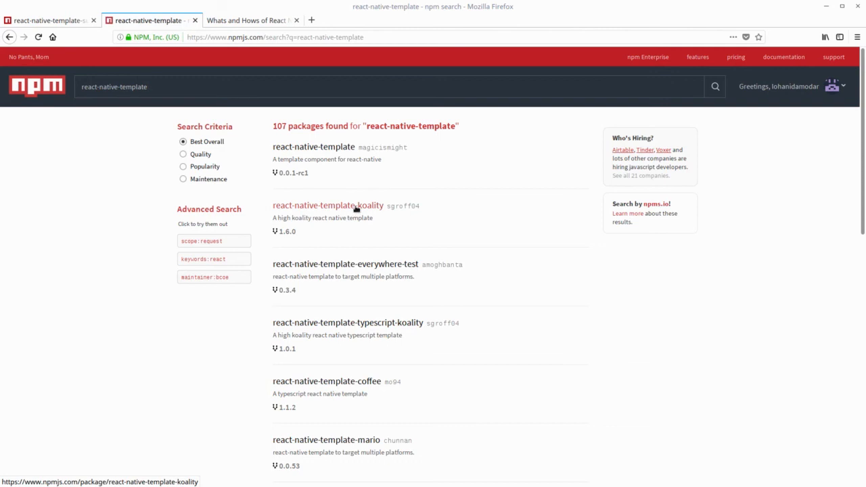
{"action": "mouse_move", "coordinate": [460, 260]}
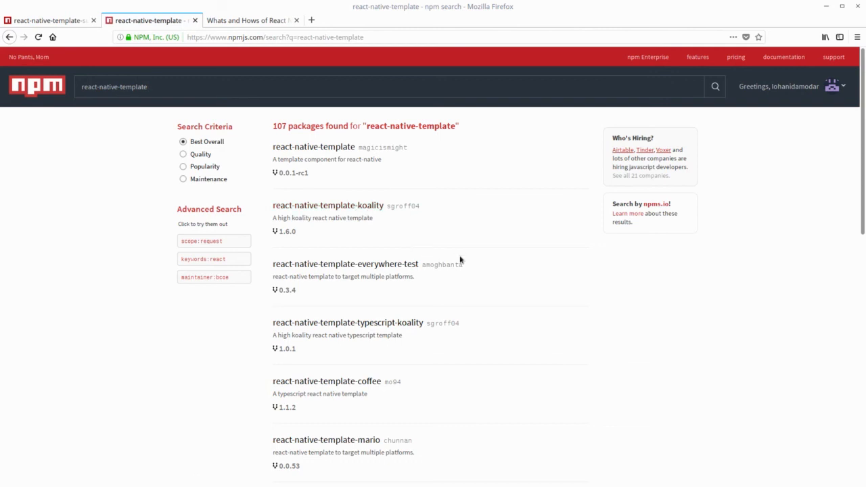
Open the react-native-template-super package page from the results.
{"action": "scroll", "scroll_direction": "down", "scroll_amount": 3}
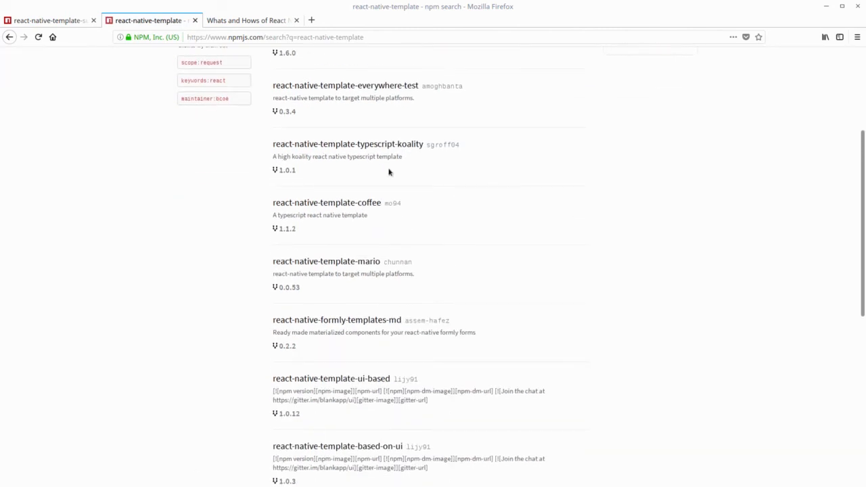
{"action": "mouse_move", "coordinate": [377, 230]}
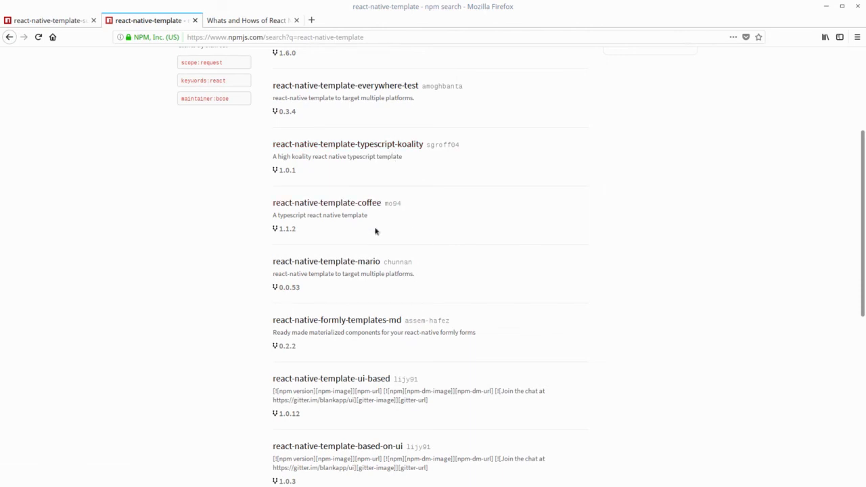
{"action": "mouse_move", "coordinate": [398, 263]}
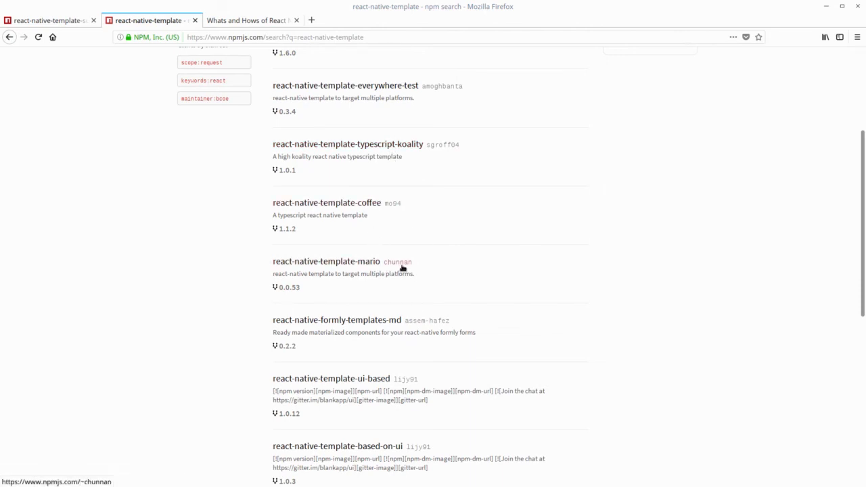
{"action": "left_click", "coordinate": [48, 21]}
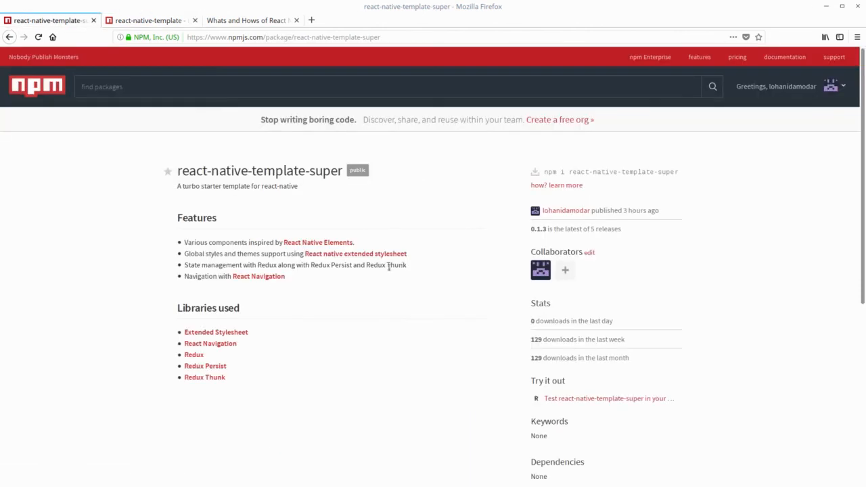
{"action": "mouse_move", "coordinate": [332, 200]}
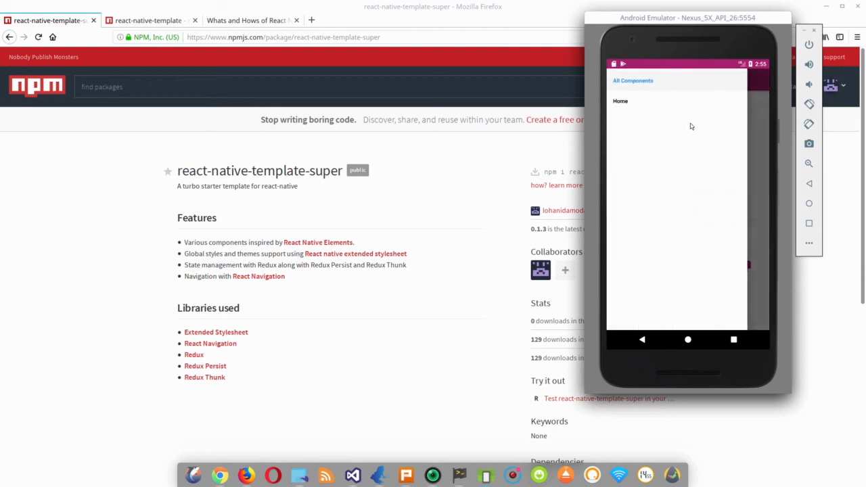
Show the app's Home screen with headings, text and lucky number 7.
{"action": "left_click", "coordinate": [620, 100]}
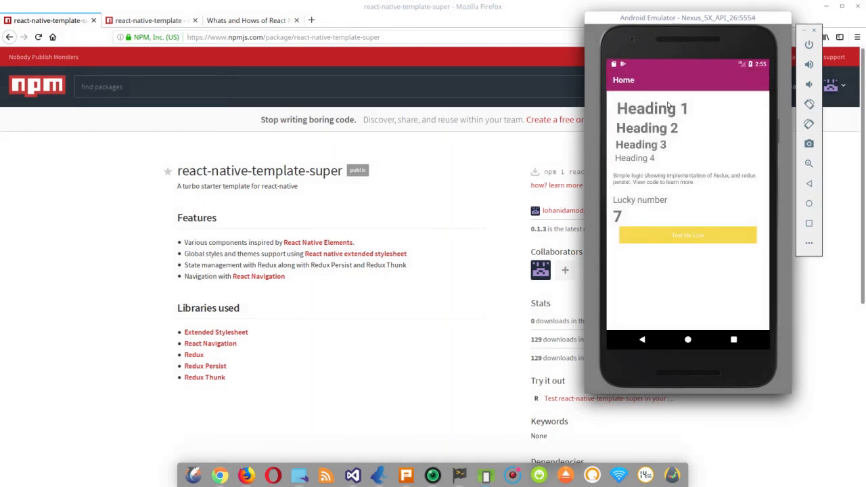